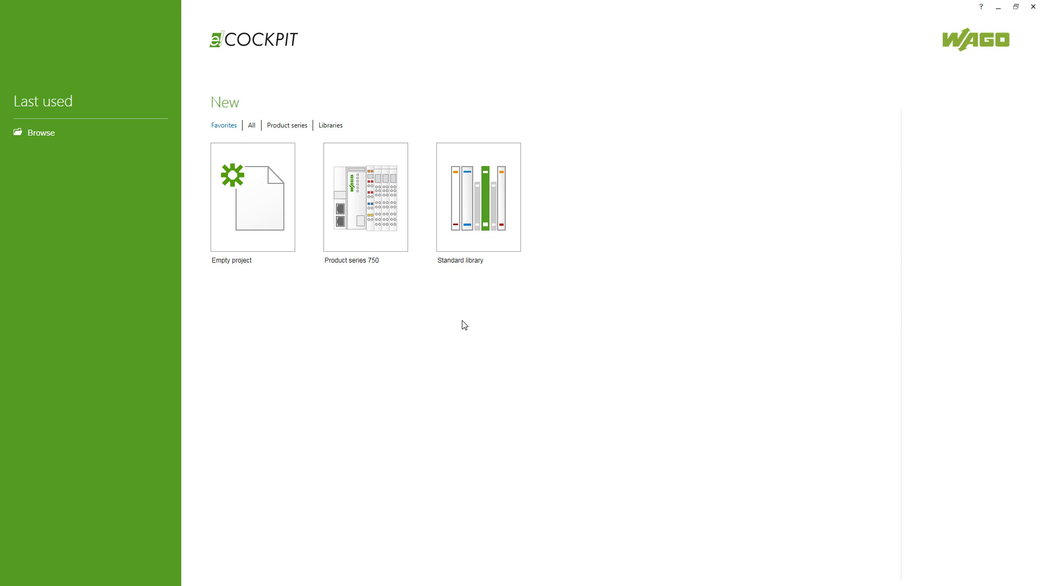
pyautogui.moveTo(65, 140)
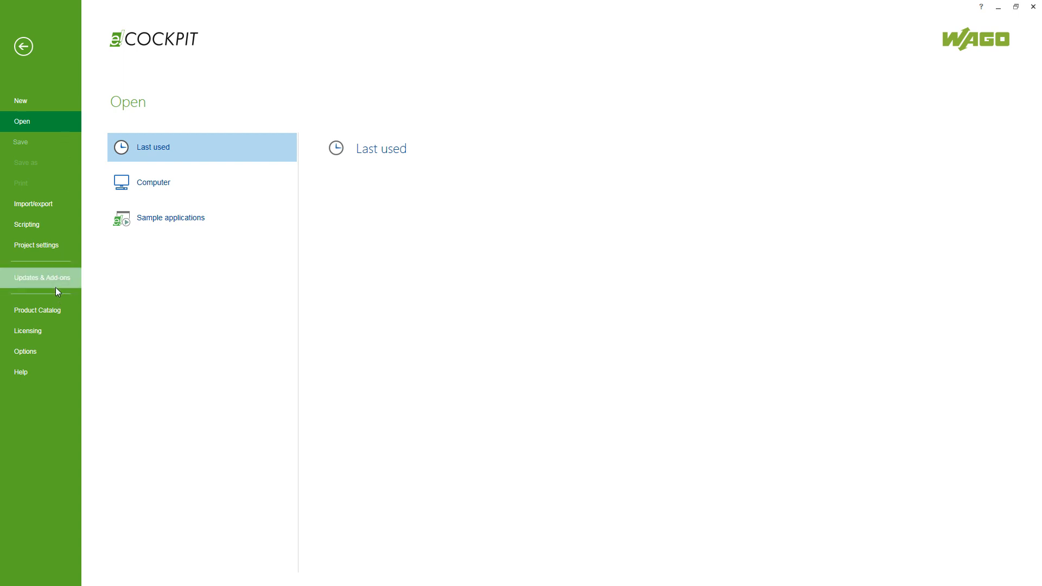
# Show the Updates & Add-ons list: e!COCKPIT 1.5.1.1, firmware 13, and Profiler, Static Analysis, UML add-ons
pyautogui.click(42, 277)
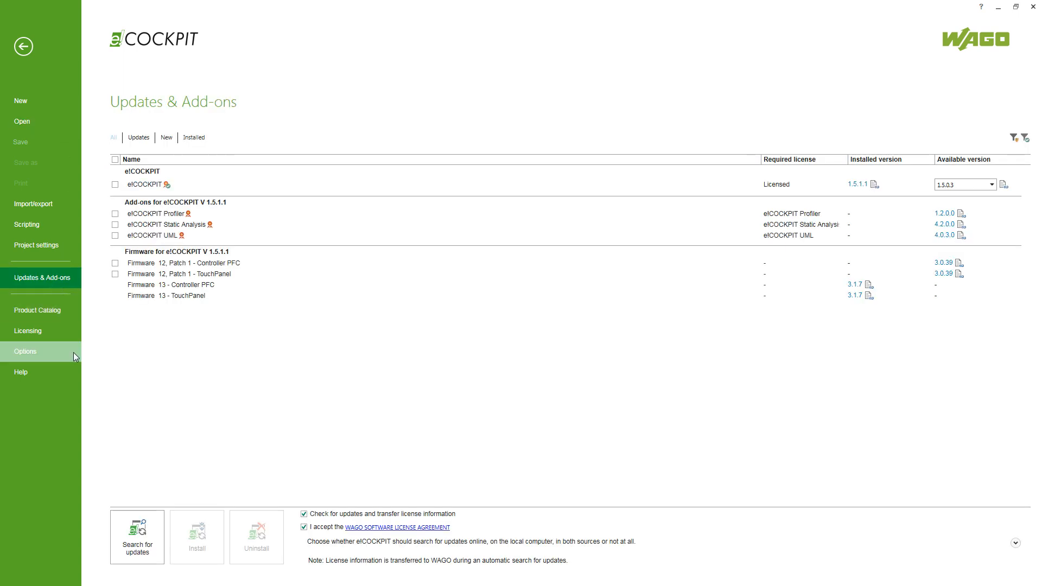
pyautogui.moveTo(59, 287)
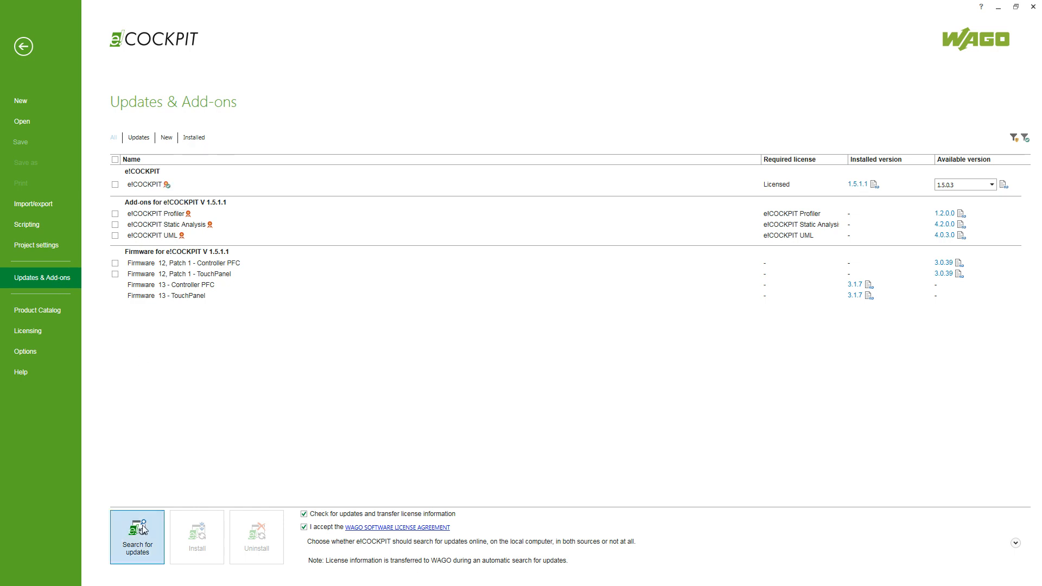
pyautogui.moveTo(381, 224)
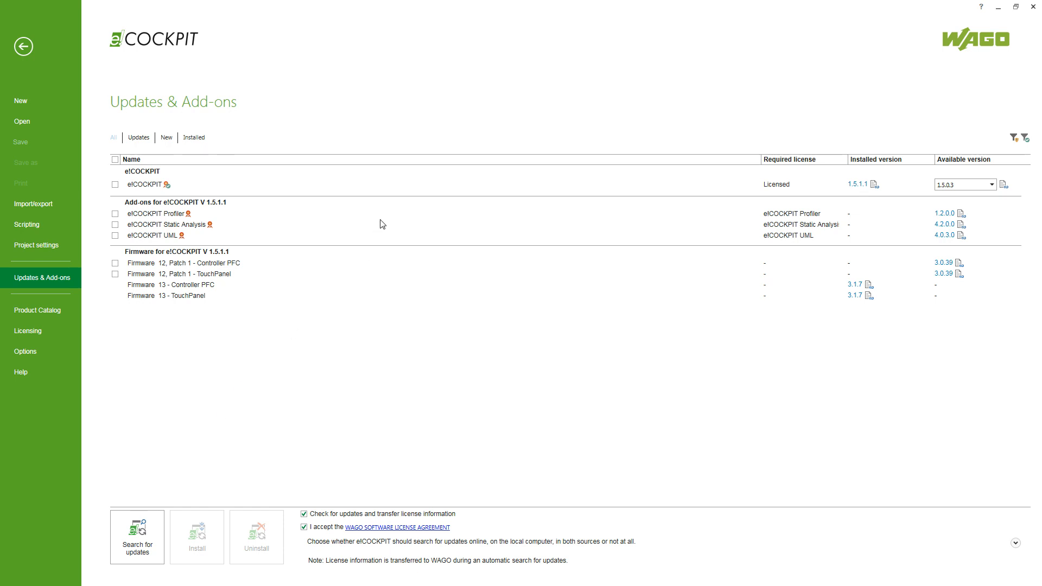
pyautogui.moveTo(868, 198)
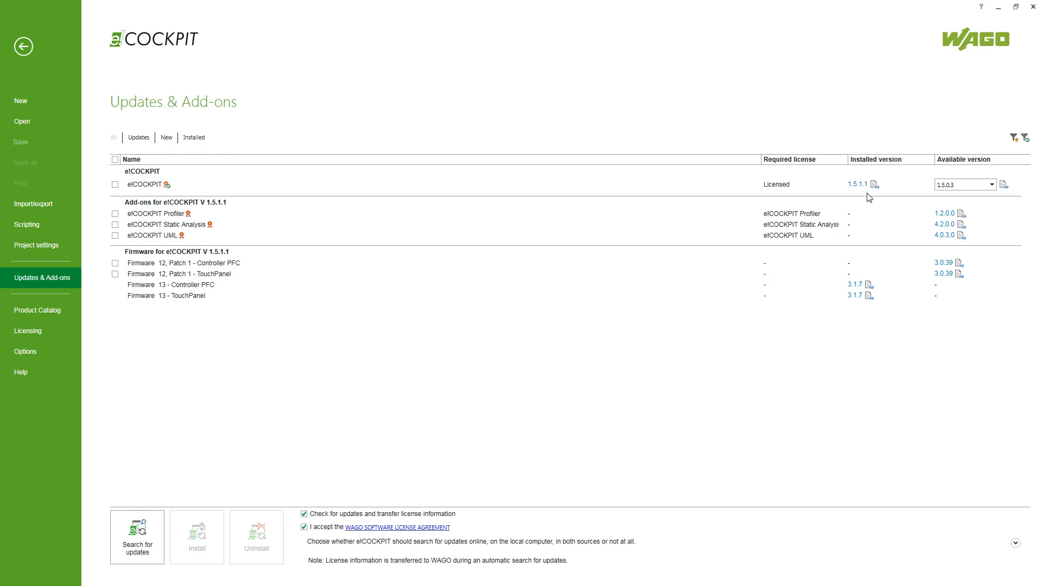
pyautogui.moveTo(860, 198)
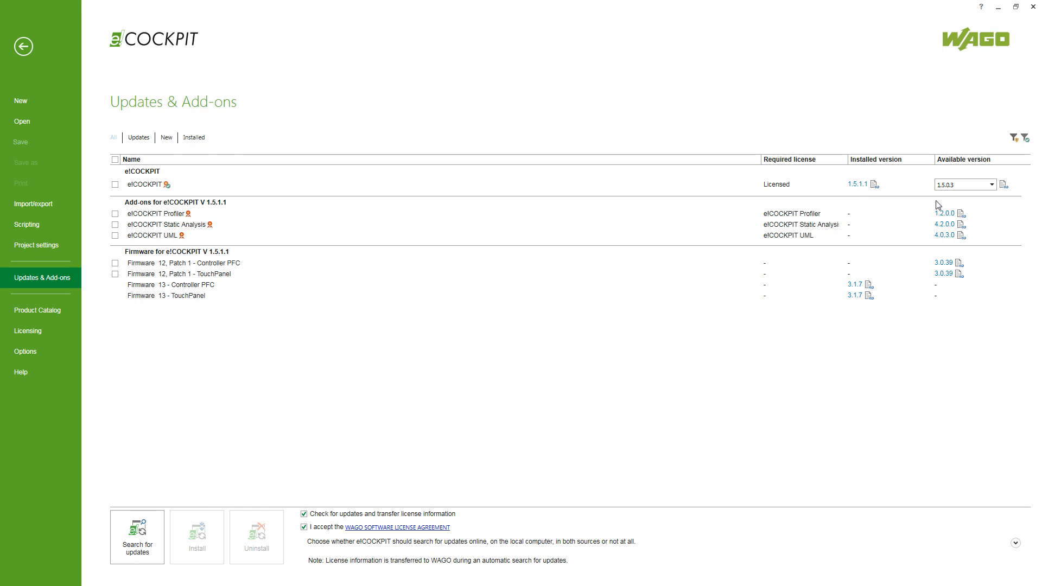
pyautogui.moveTo(942, 201)
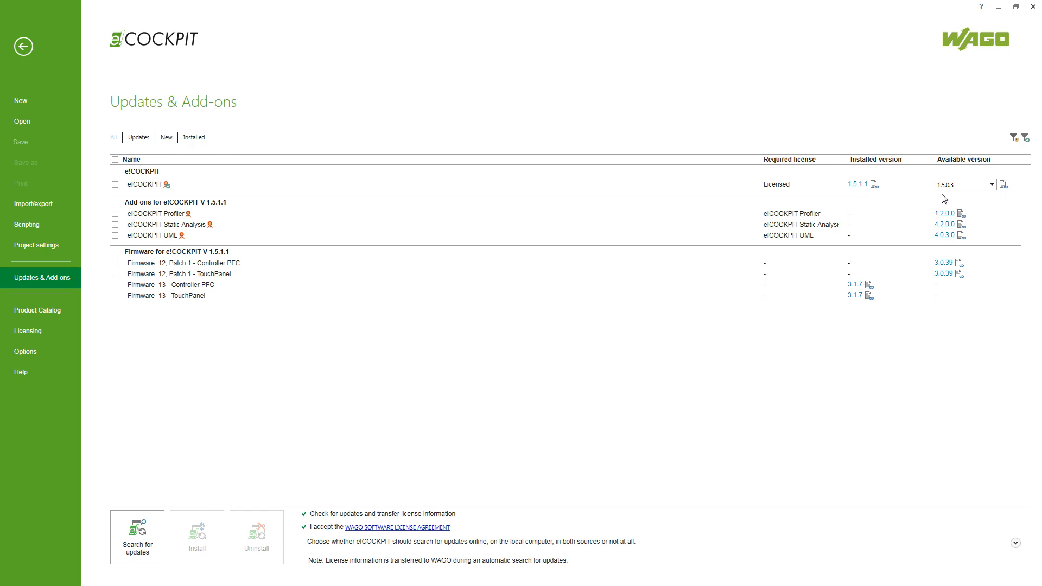
pyautogui.moveTo(945, 198)
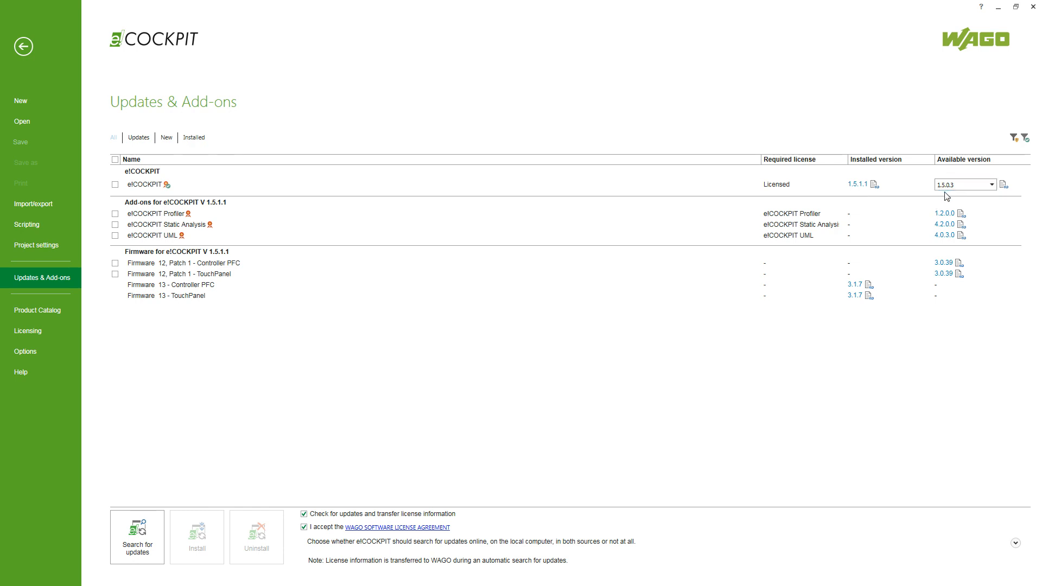
pyautogui.moveTo(876, 203)
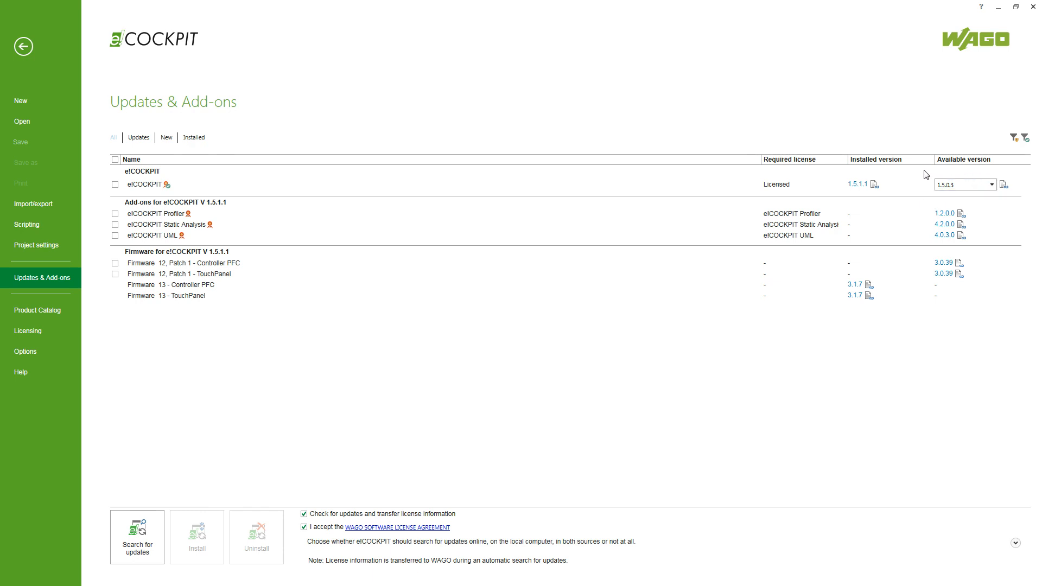
pyautogui.moveTo(353, 178)
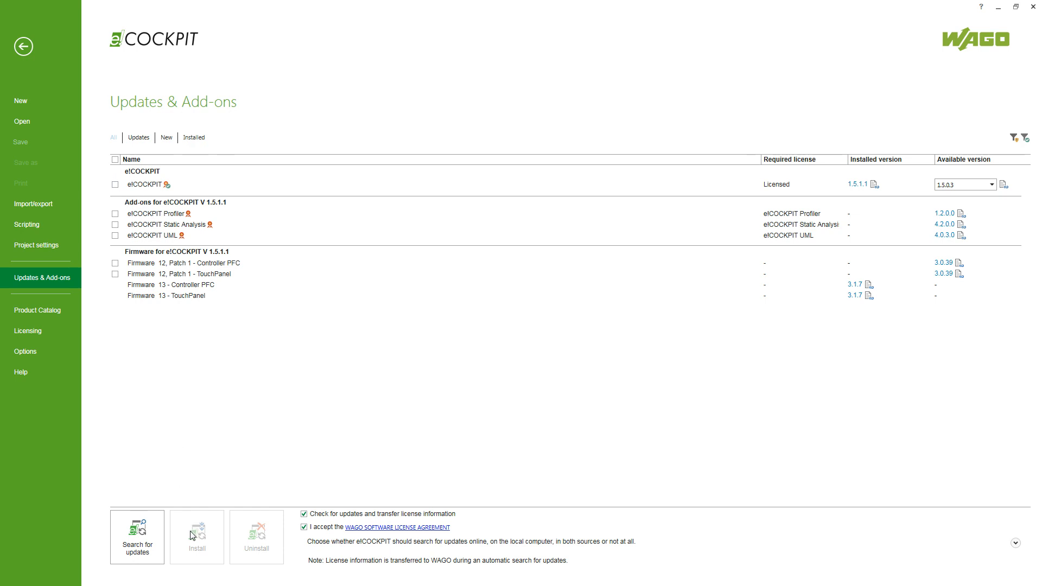
pyautogui.moveTo(192, 493)
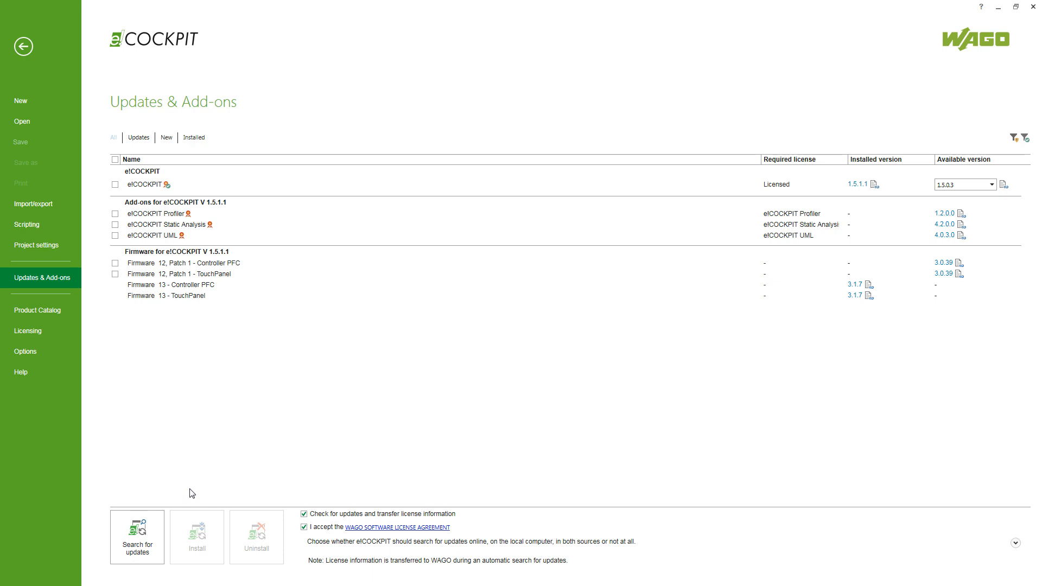
pyautogui.moveTo(74, 396)
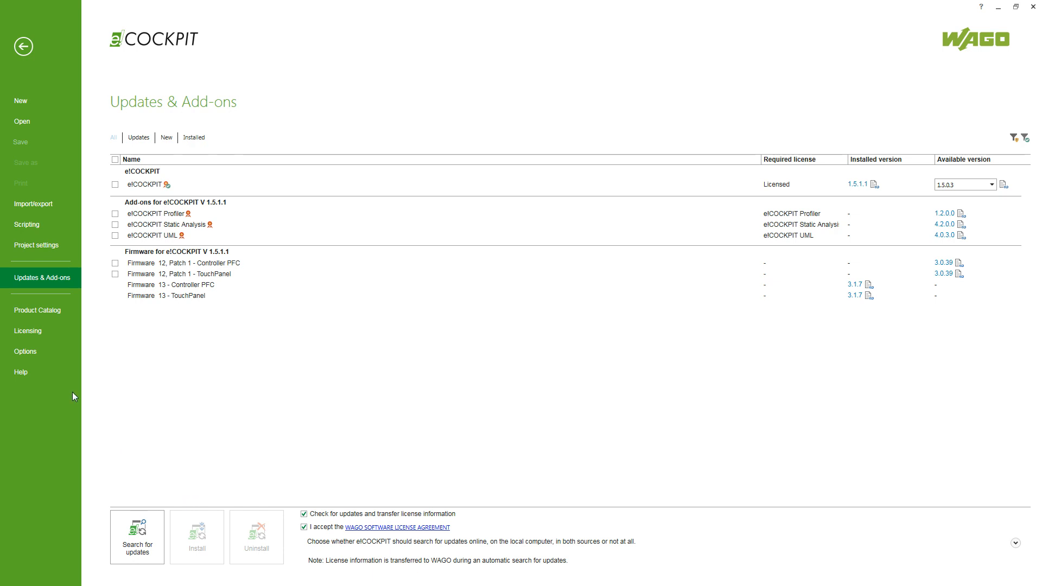
pyautogui.moveTo(27, 330)
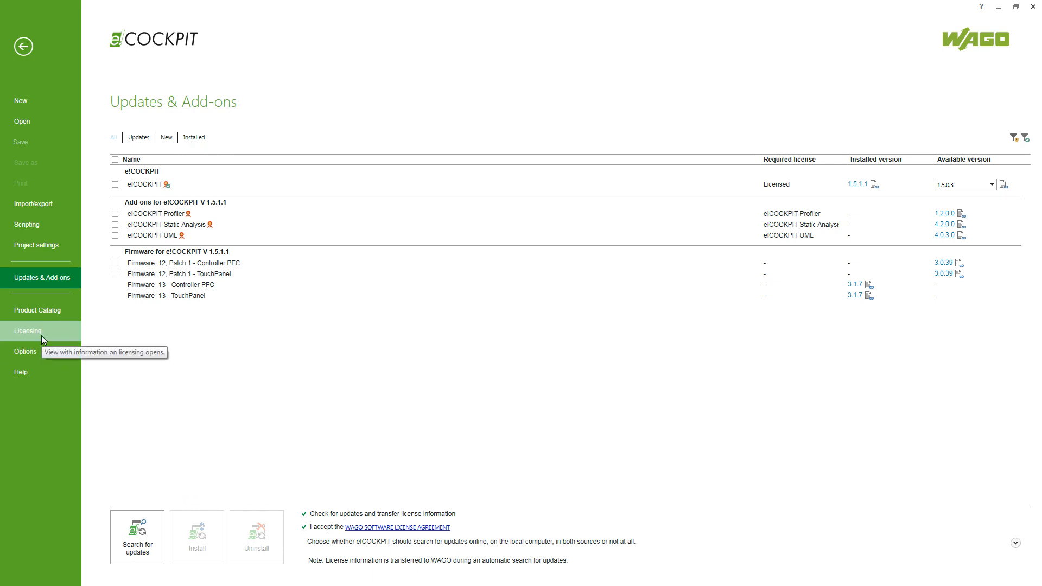
# View the Licensing page listing the activated e!COCKPIT Workstation License
pyautogui.click(27, 331)
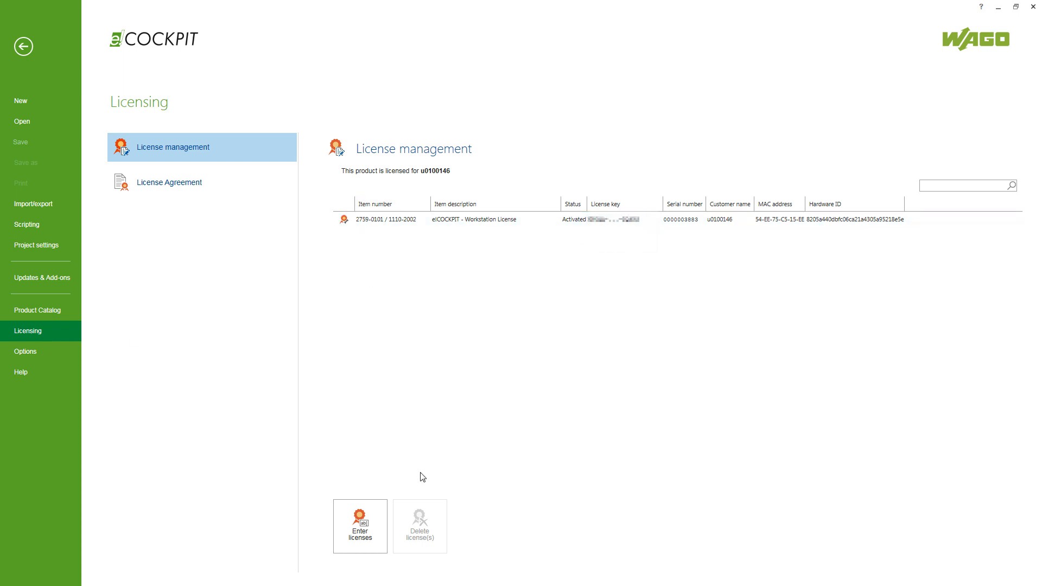
pyautogui.moveTo(438, 485)
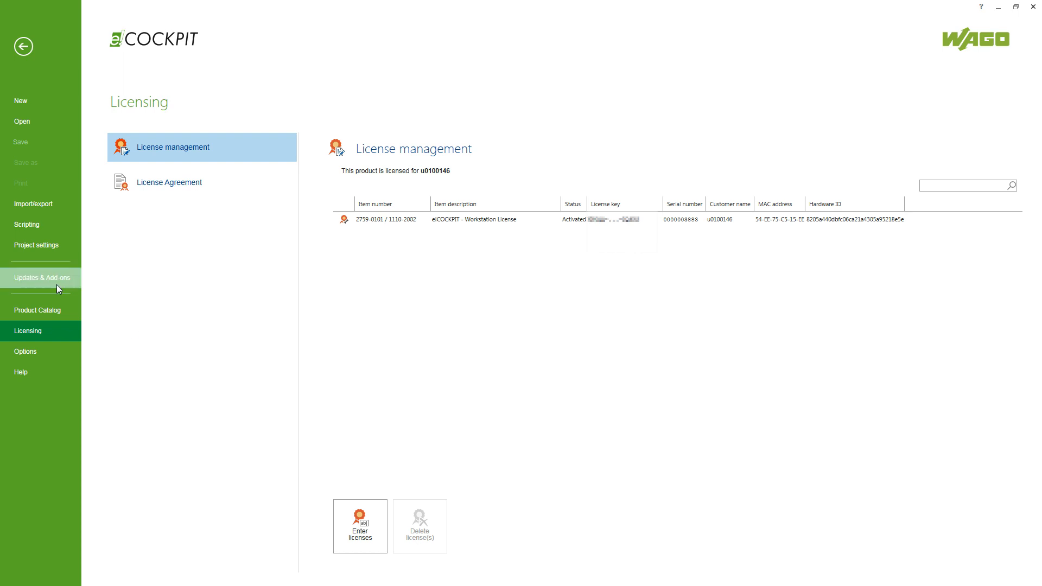
# Go back to the Updates & Add-ons list to review its add-on and firmware entries
pyautogui.click(42, 277)
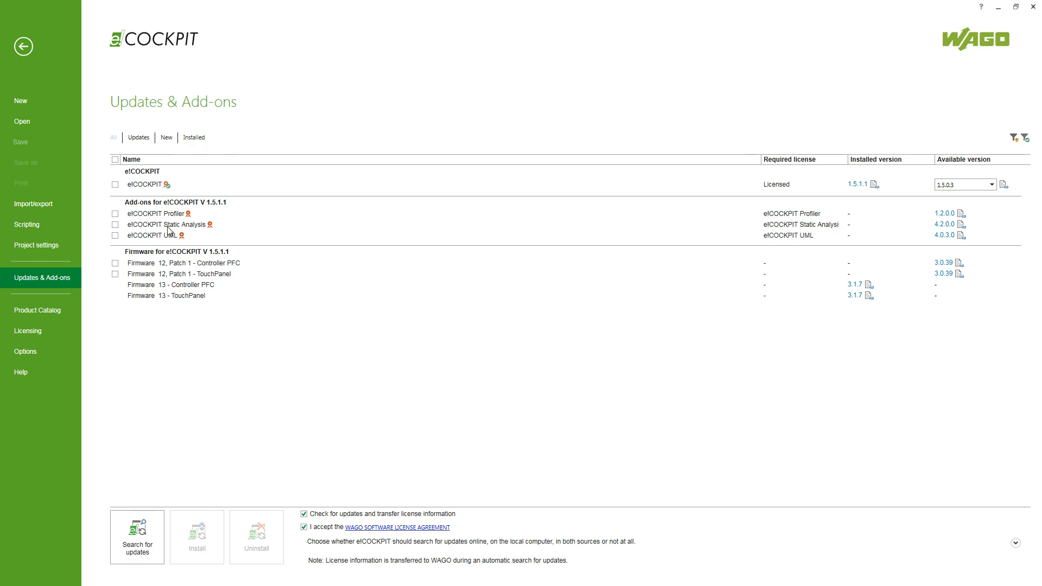
pyautogui.moveTo(236, 238)
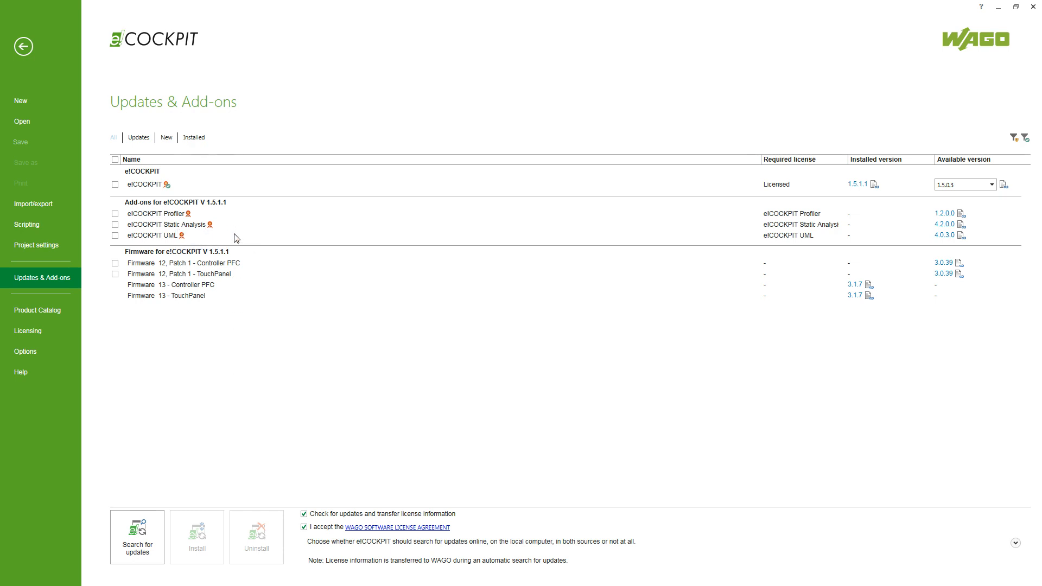
pyautogui.moveTo(872, 239)
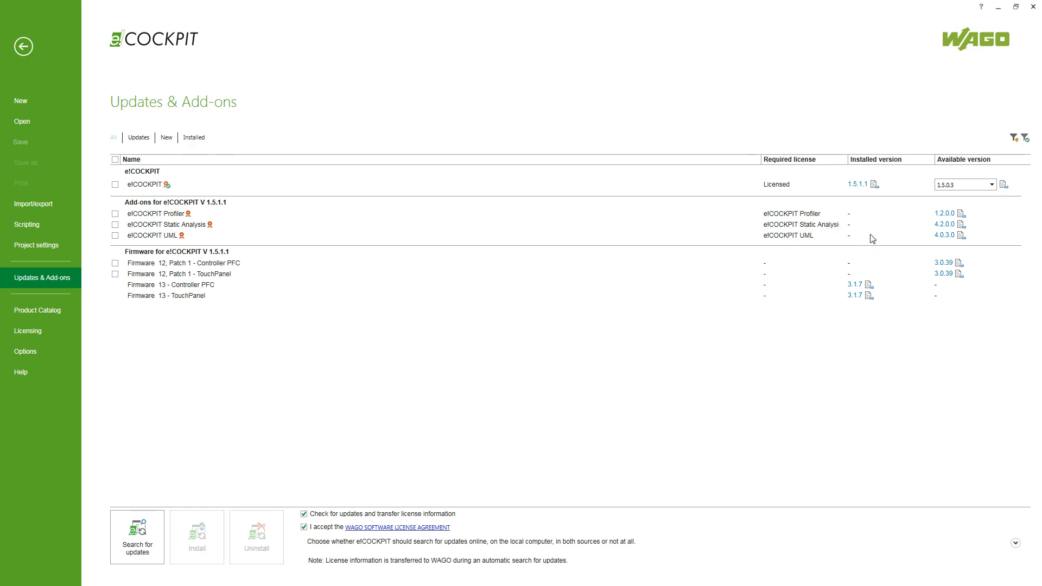
pyautogui.moveTo(867, 236)
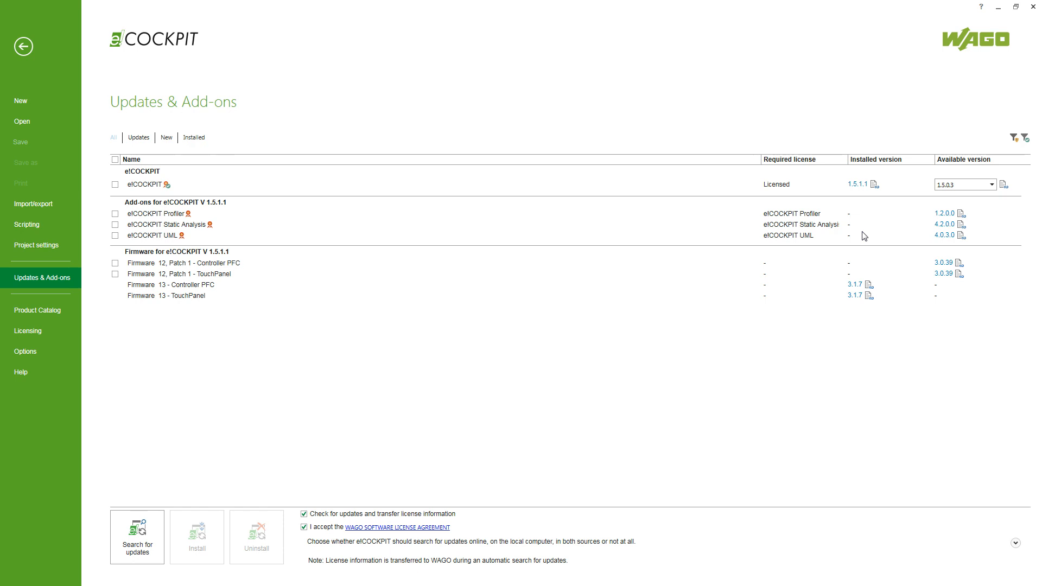
pyautogui.moveTo(240, 357)
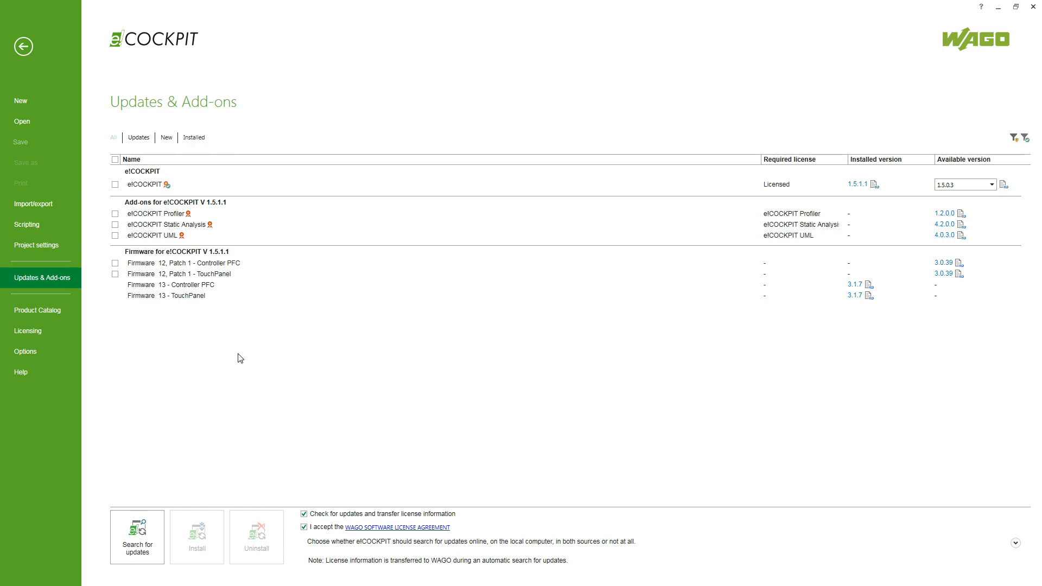
pyautogui.moveTo(164, 313)
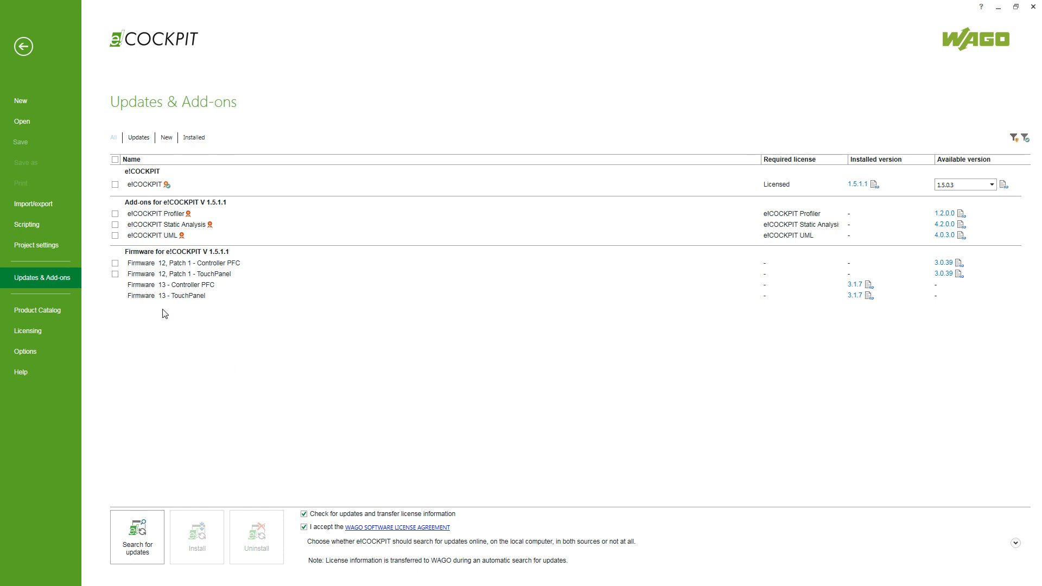
pyautogui.moveTo(214, 302)
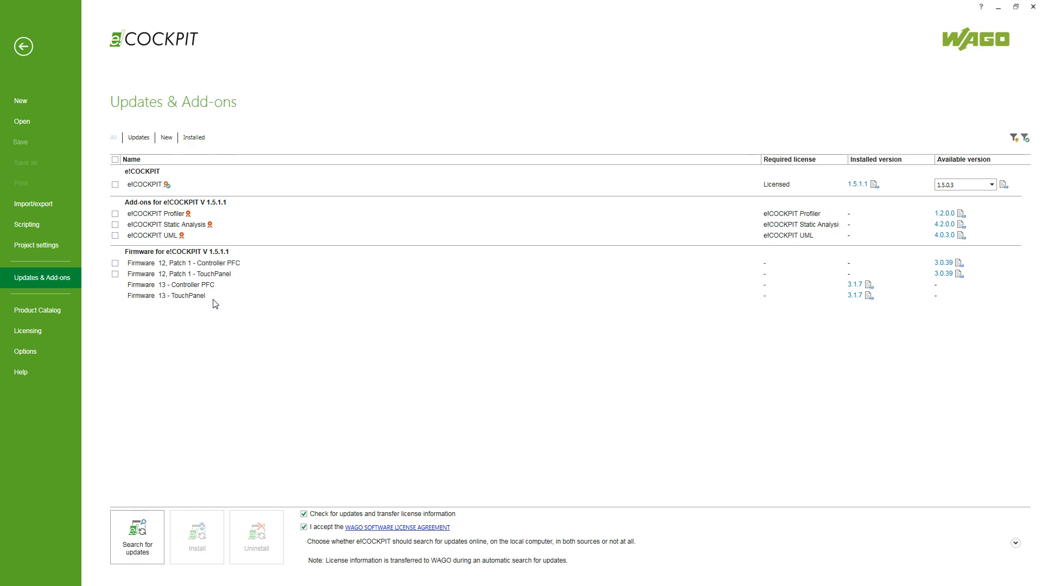
pyautogui.moveTo(859, 327)
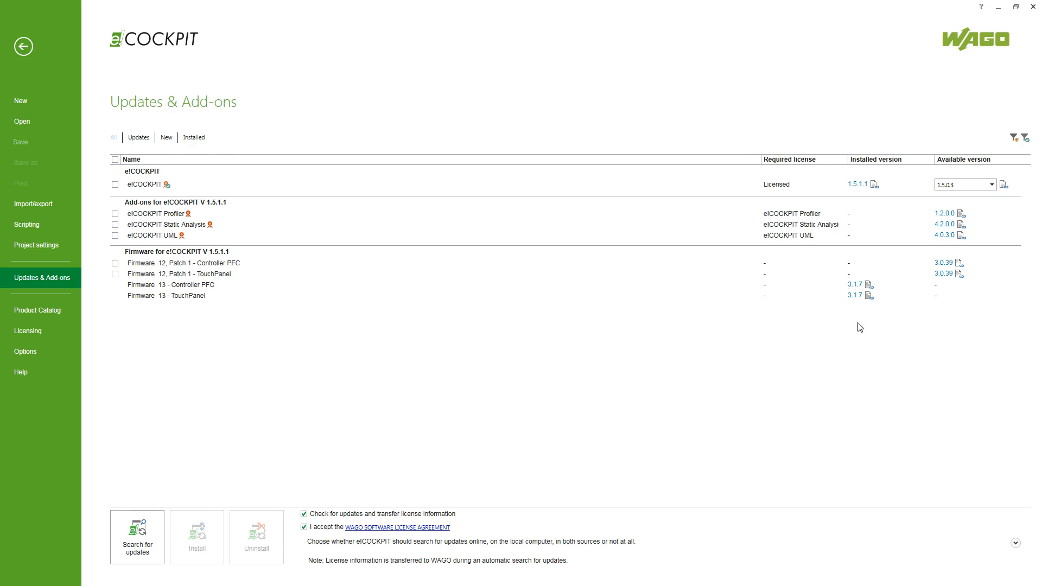